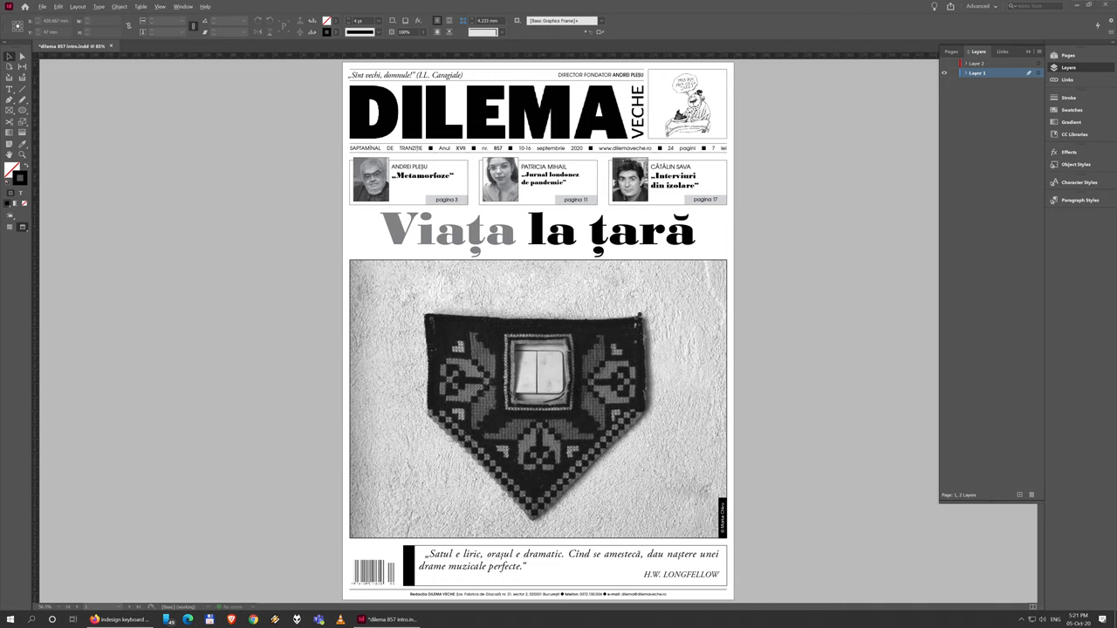
mouse_move(480, 241)
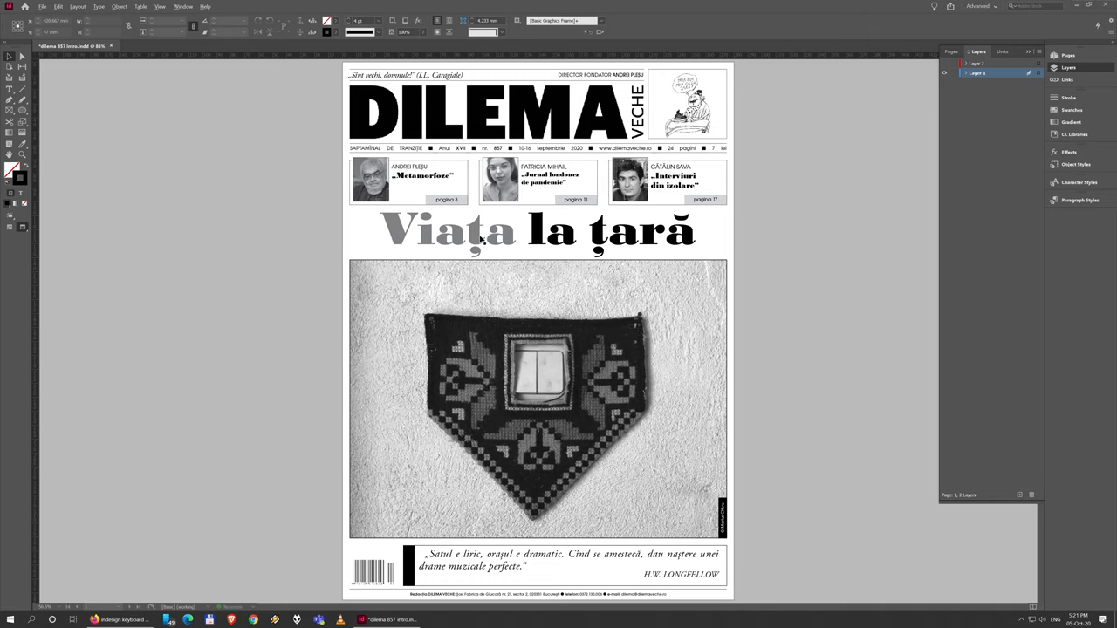
mouse_move(642, 262)
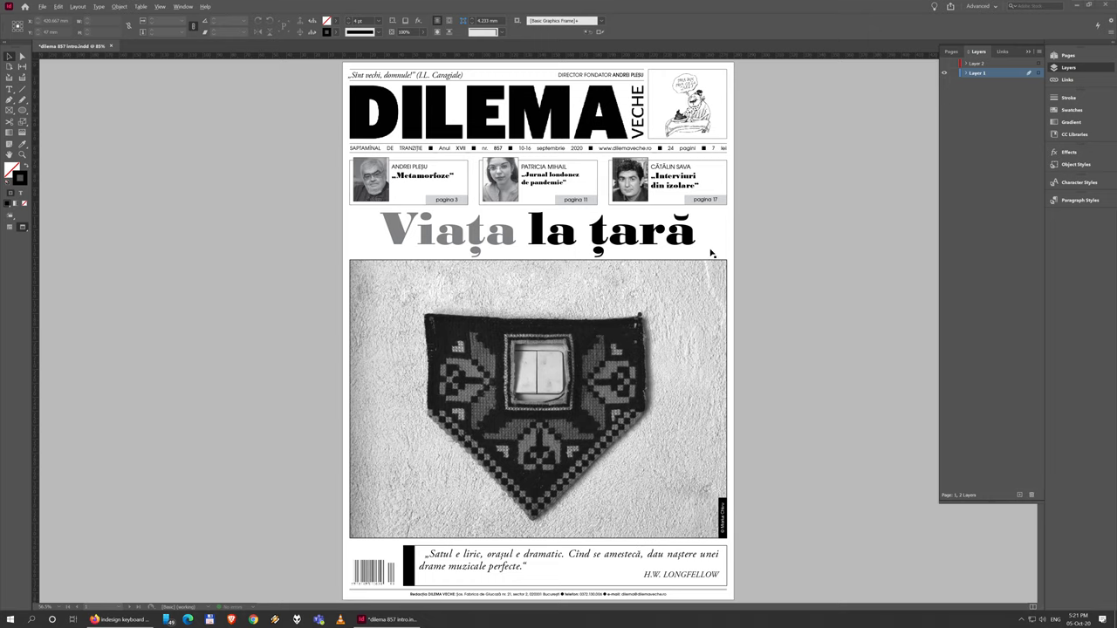
mouse_move(709, 251)
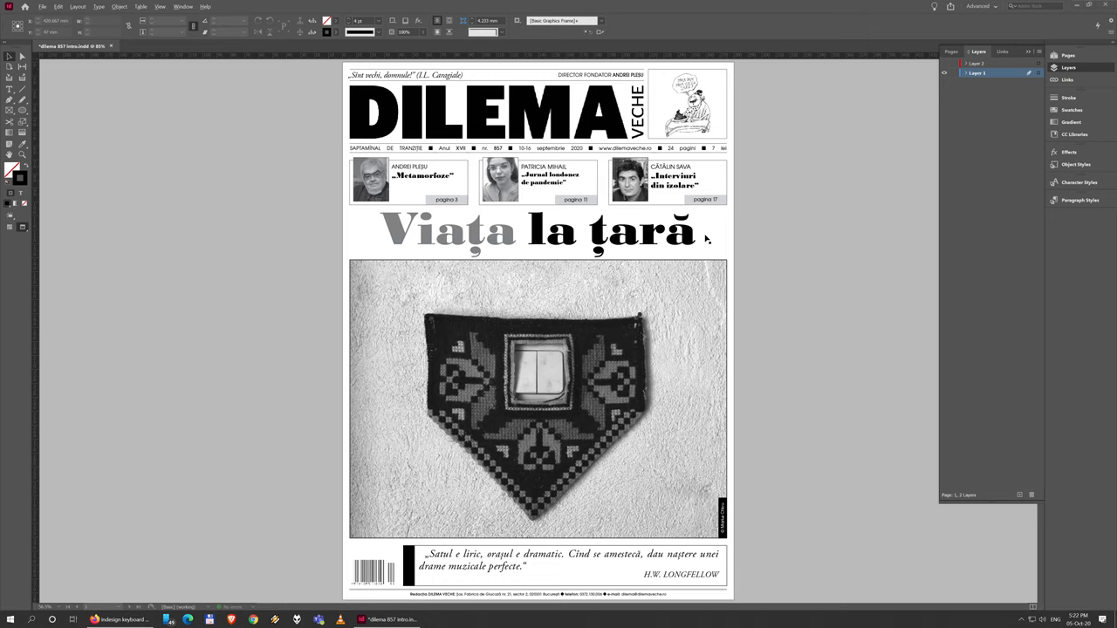
mouse_move(556, 275)
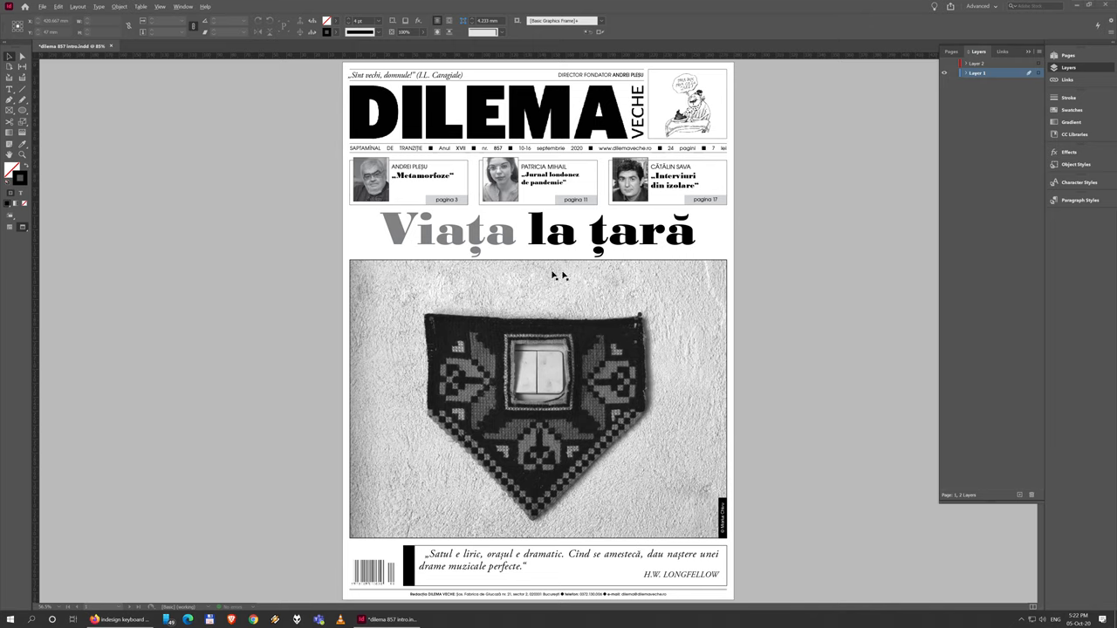
mouse_move(737, 253)
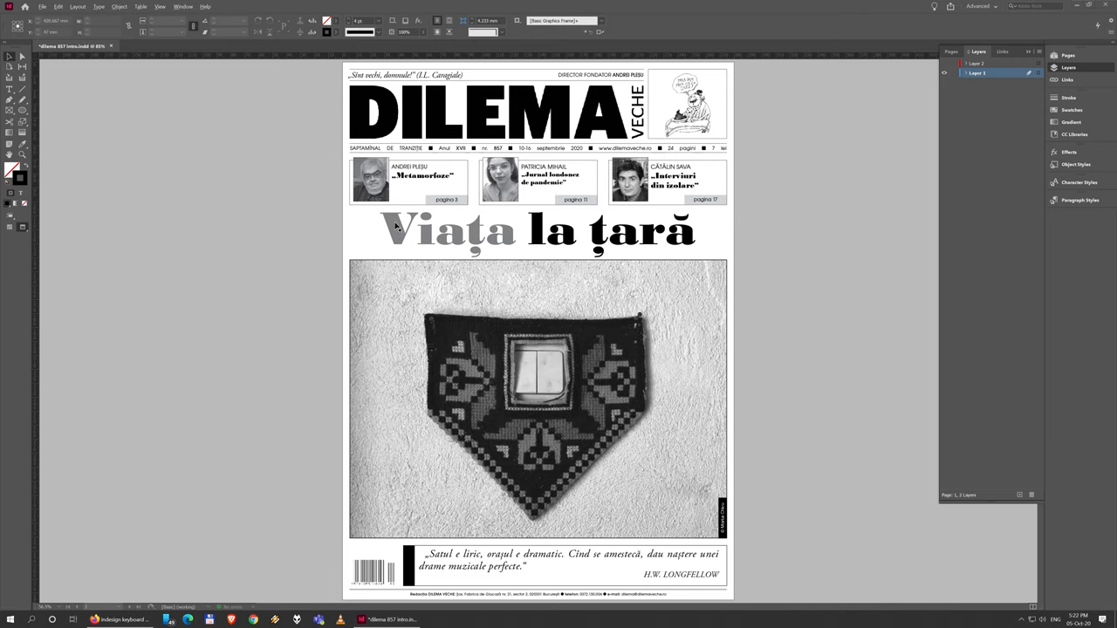
mouse_move(755, 337)
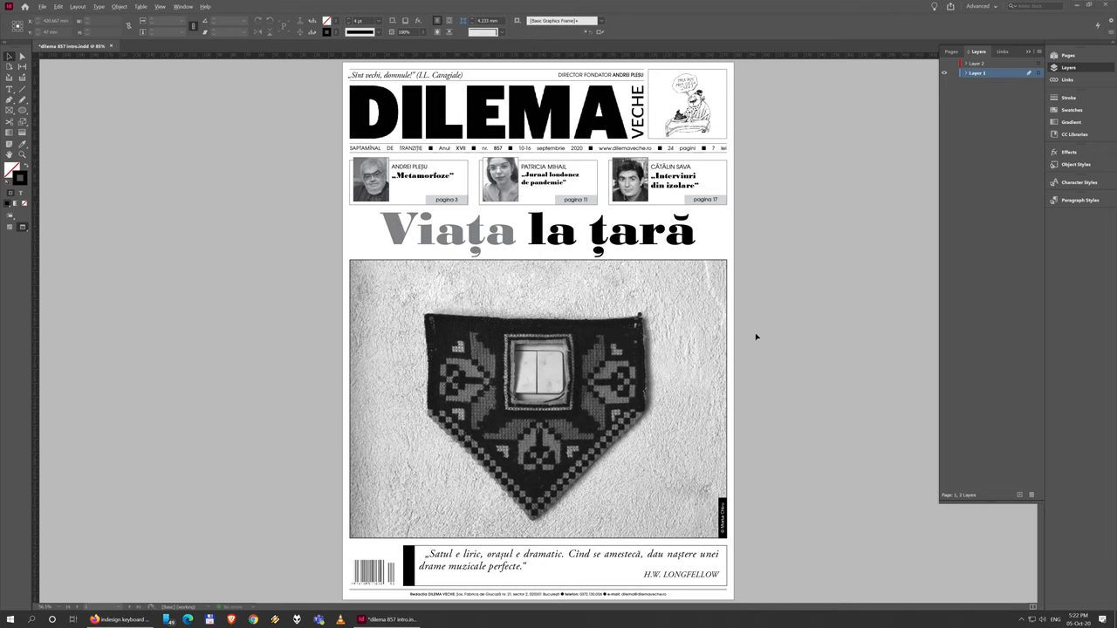
mouse_move(416, 188)
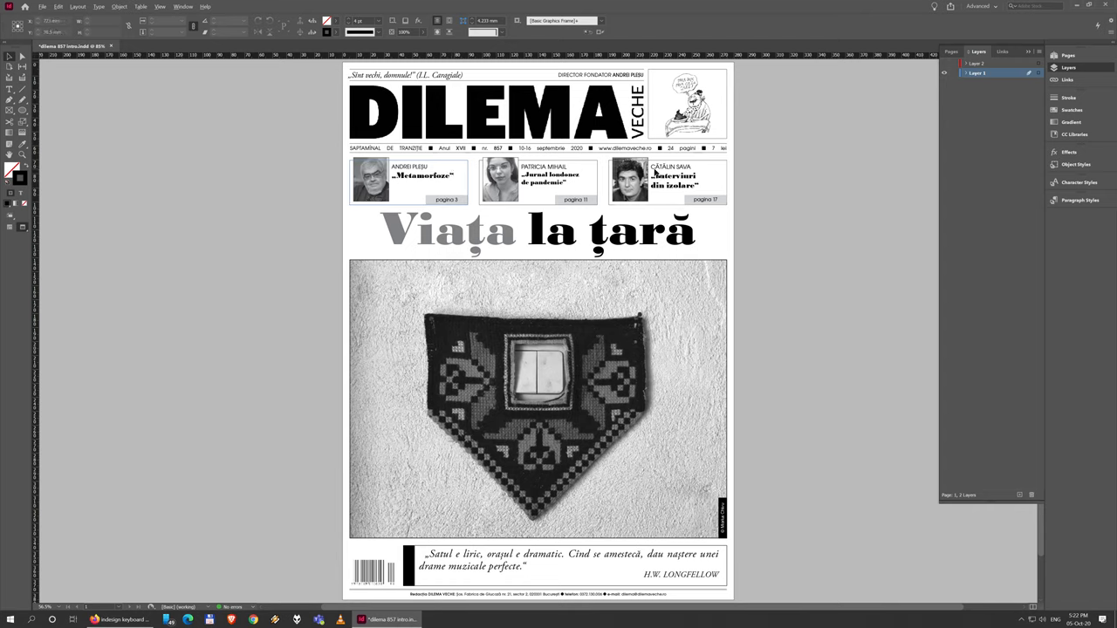
mouse_move(674, 111)
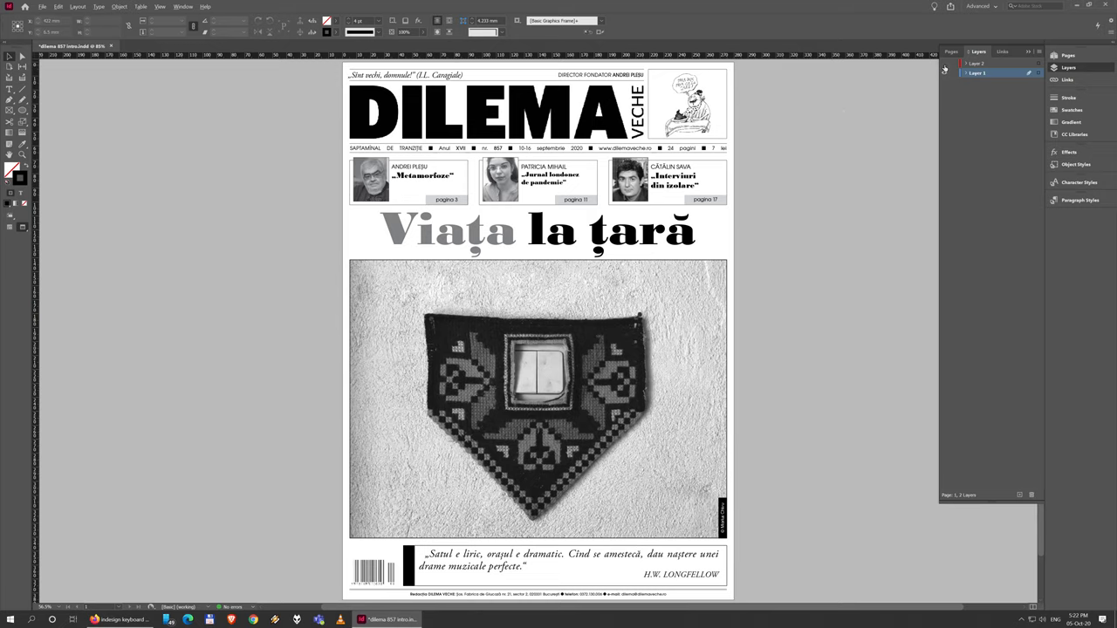
Hide the artwork layer so the cover's outline boxes show over the six-column grid guides
click(976, 74)
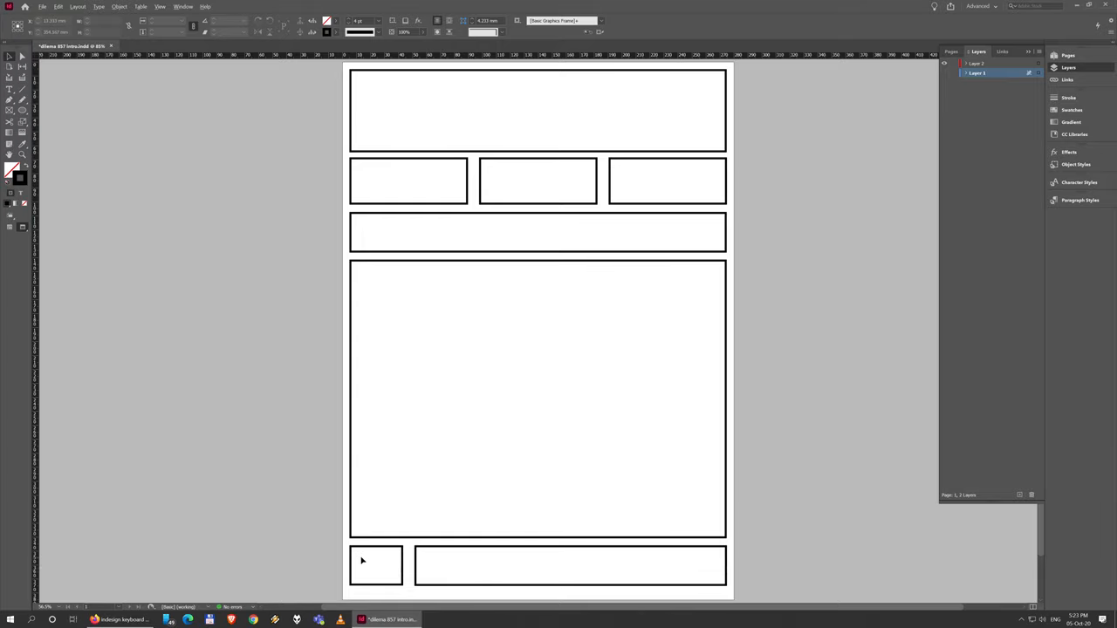
mouse_move(827, 248)
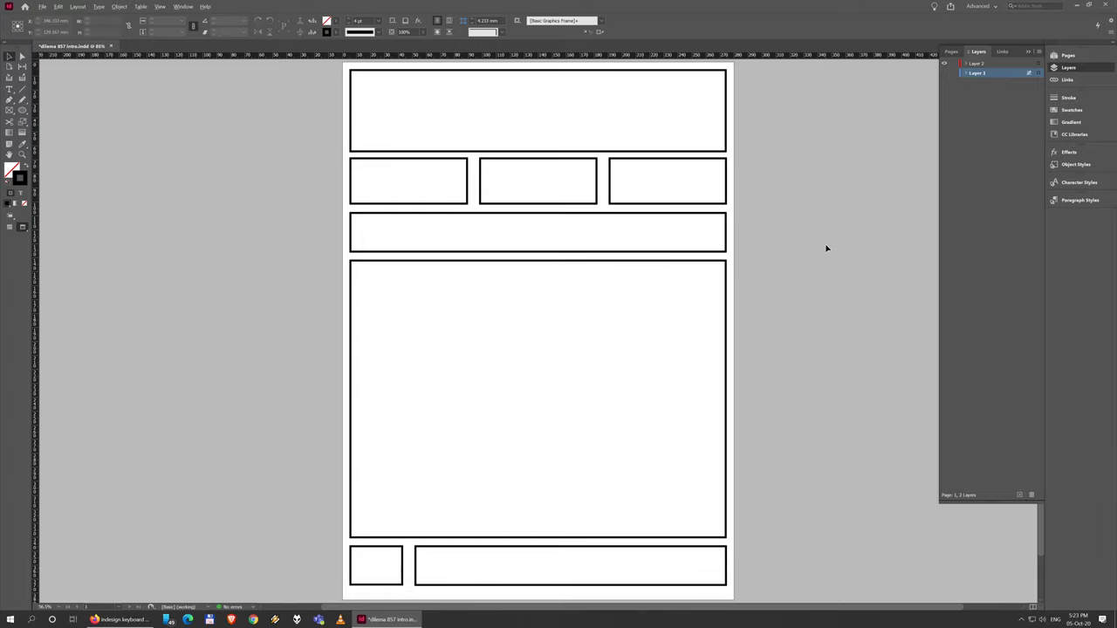
mouse_move(790, 291)
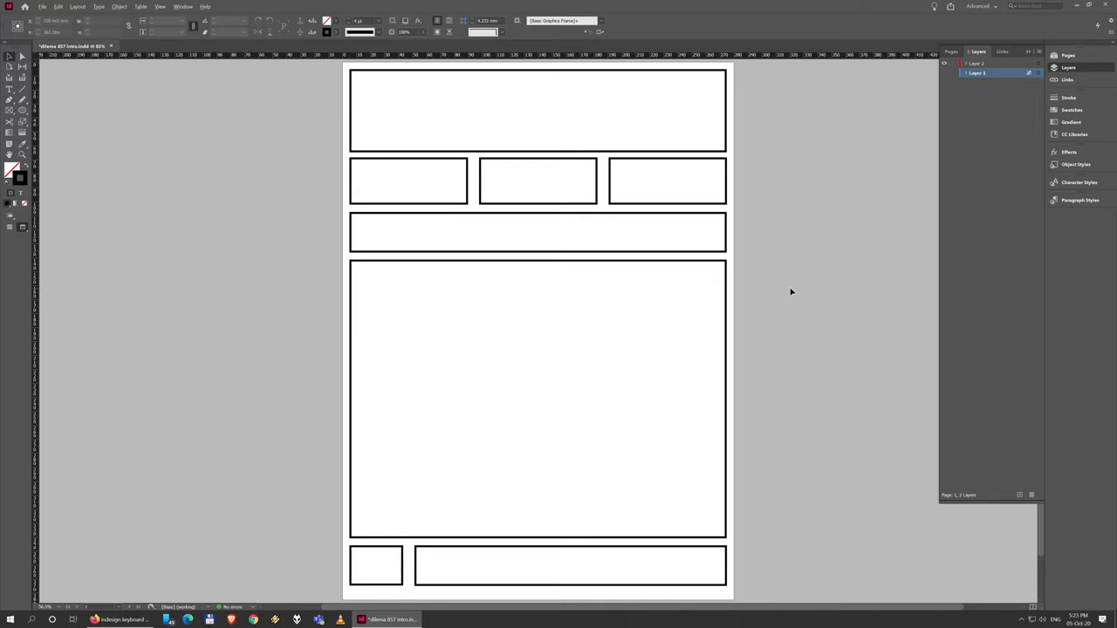
mouse_move(778, 192)
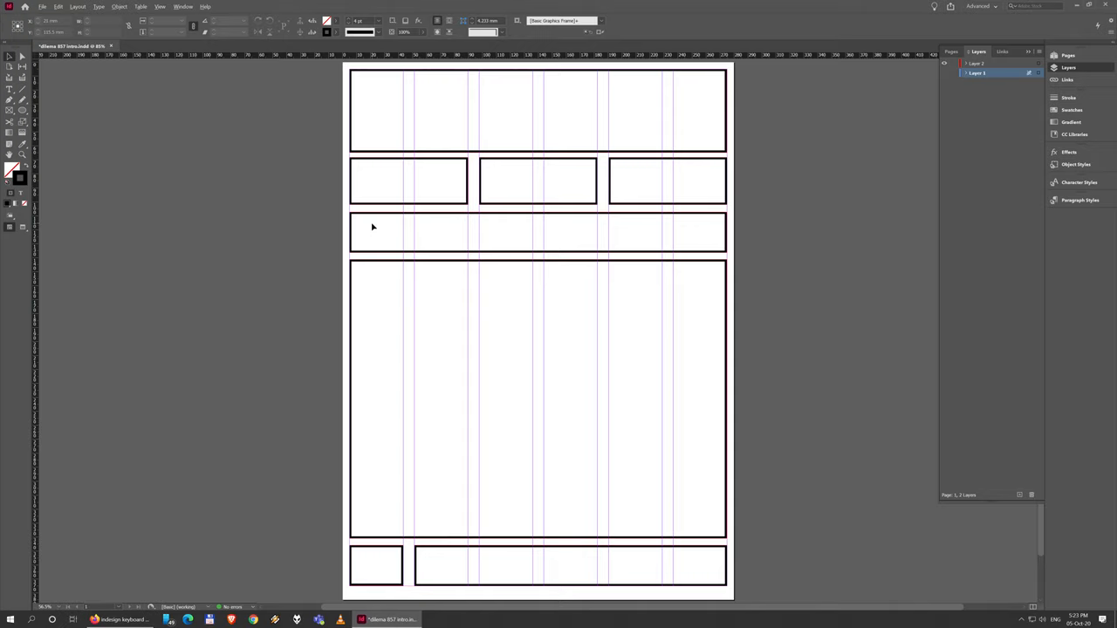
mouse_move(538, 204)
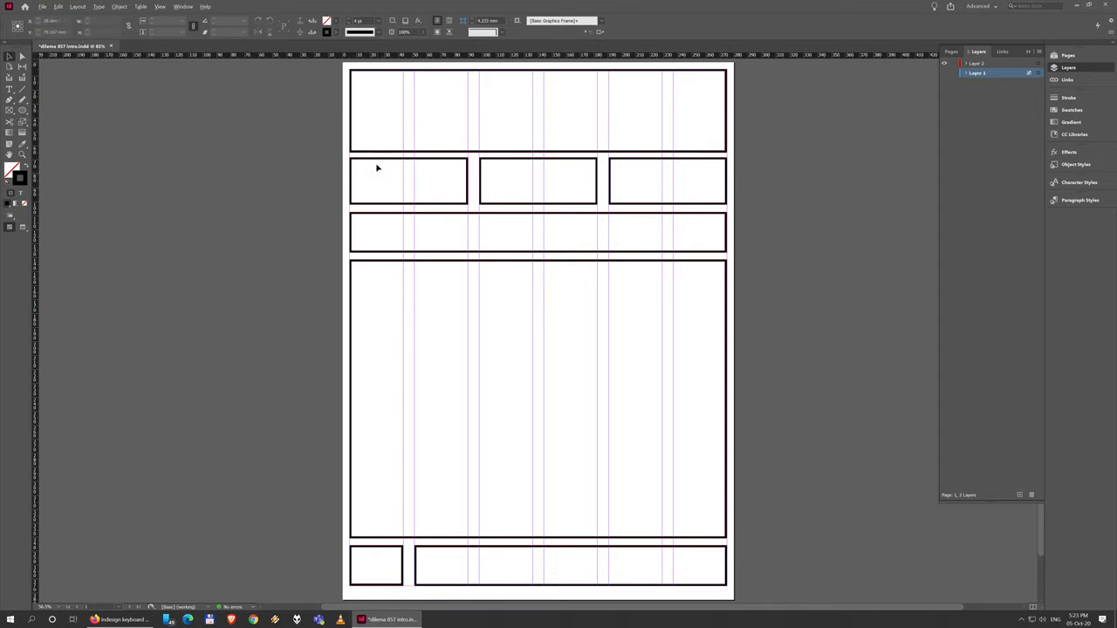
mouse_move(663, 172)
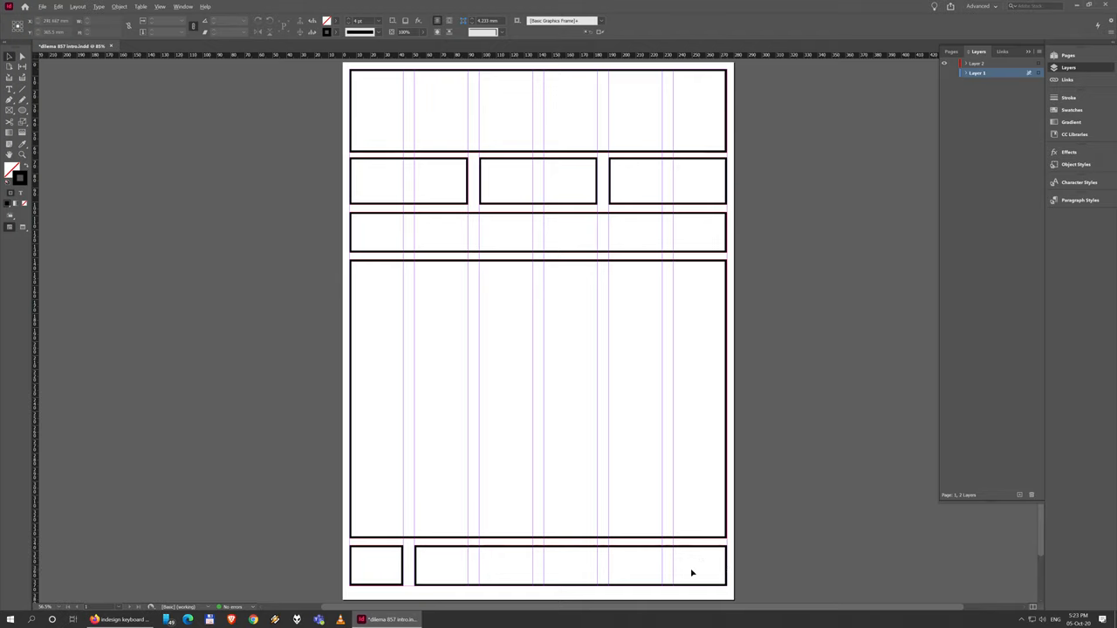
mouse_move(637, 556)
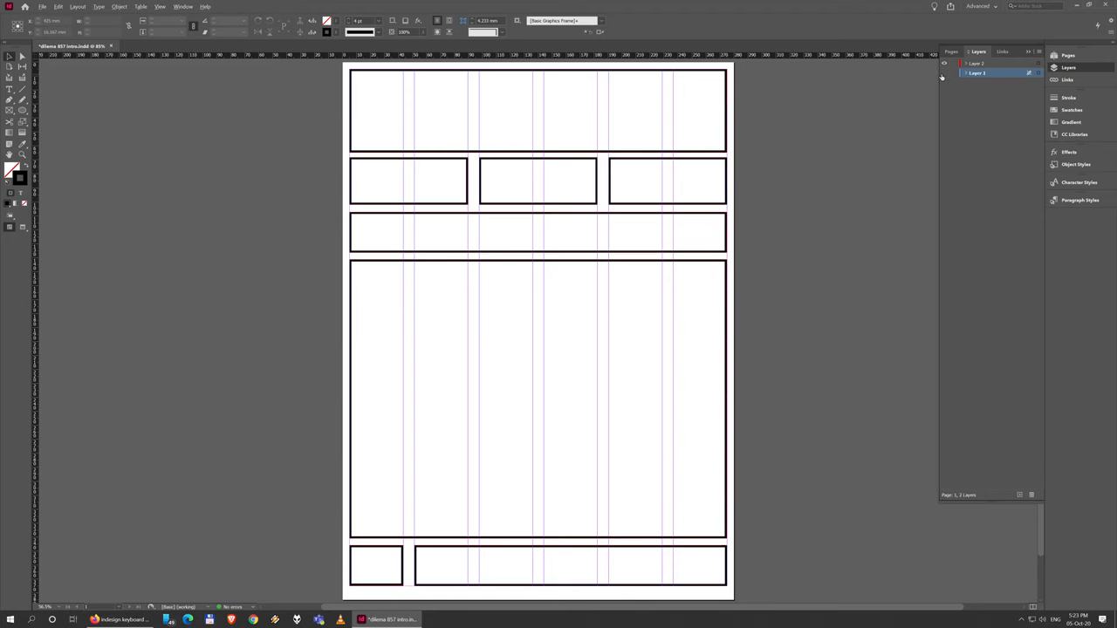
Show the artwork layer again so the Dilema Veche cover sits over the column and row grid
click(944, 63)
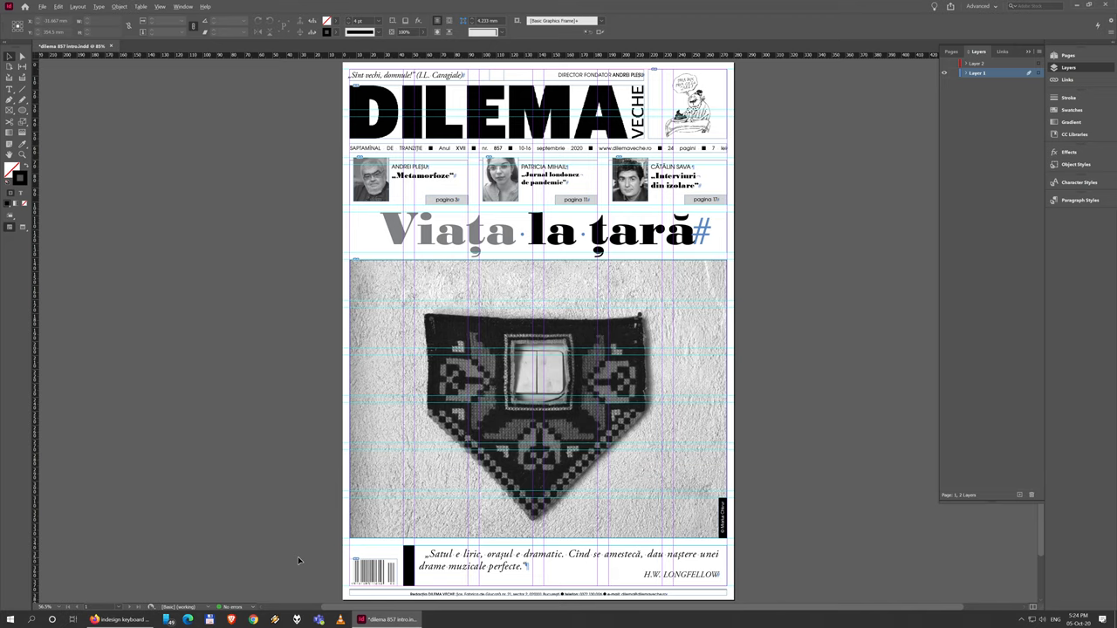
mouse_move(335, 562)
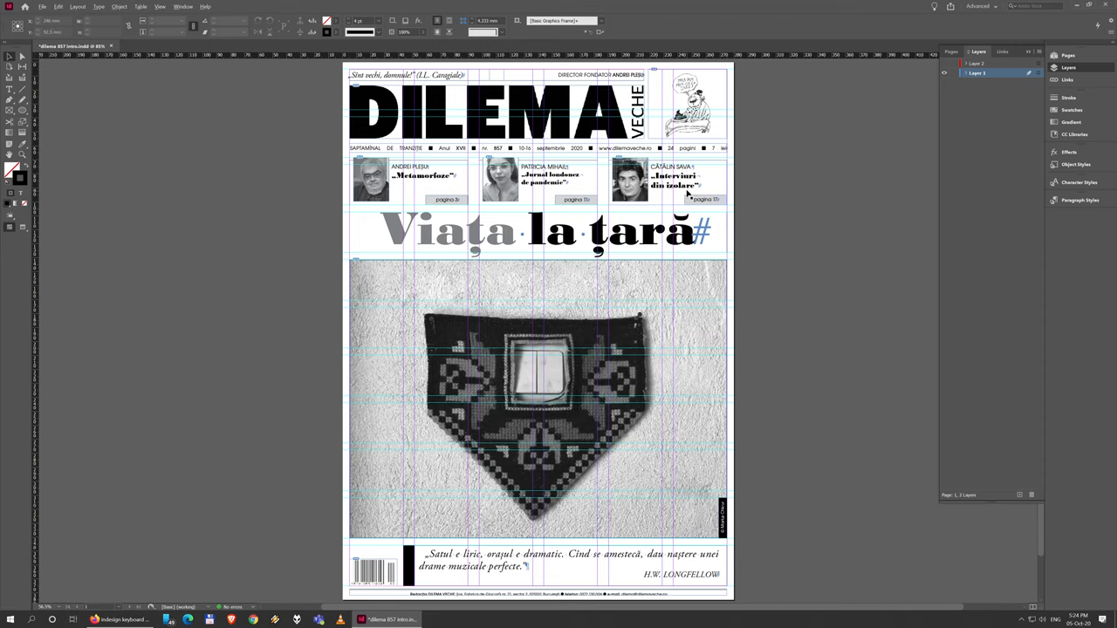
mouse_move(687, 195)
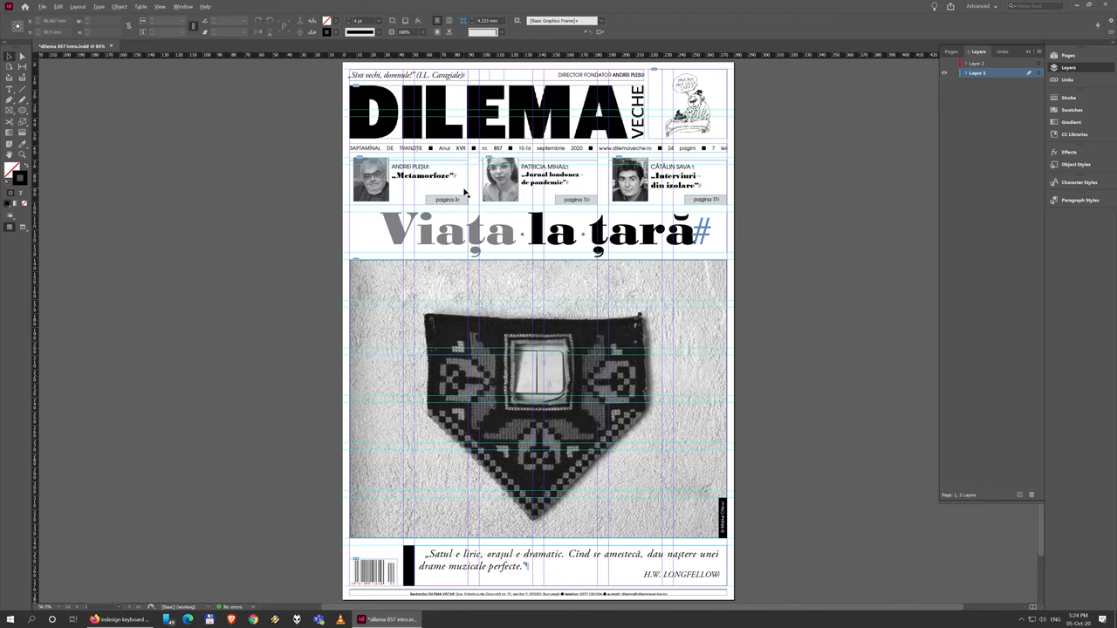
mouse_move(368, 87)
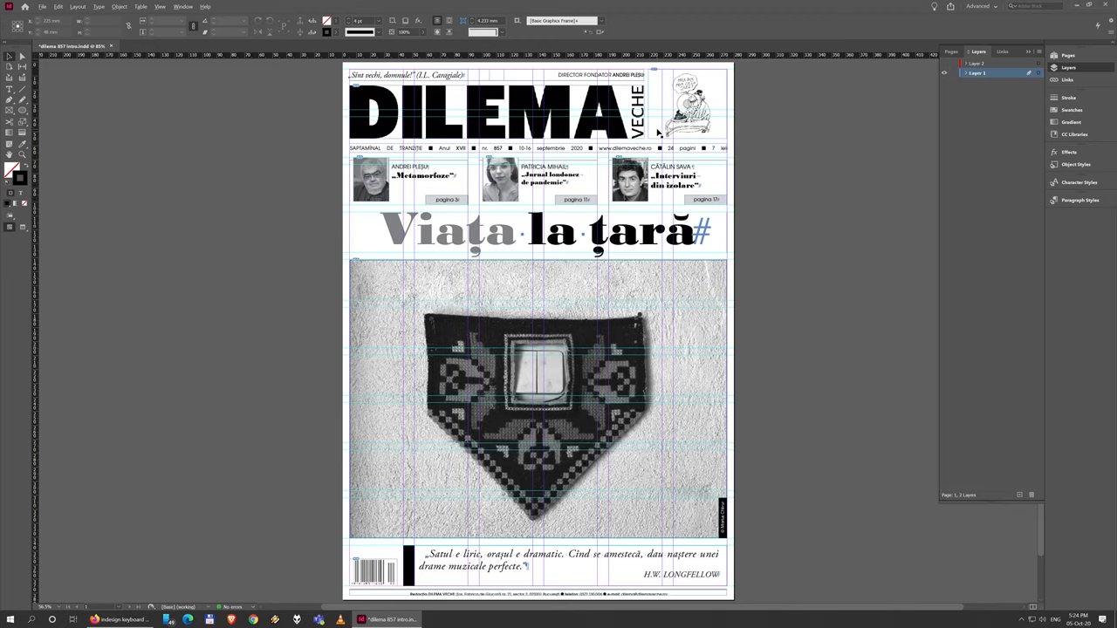
mouse_move(660, 132)
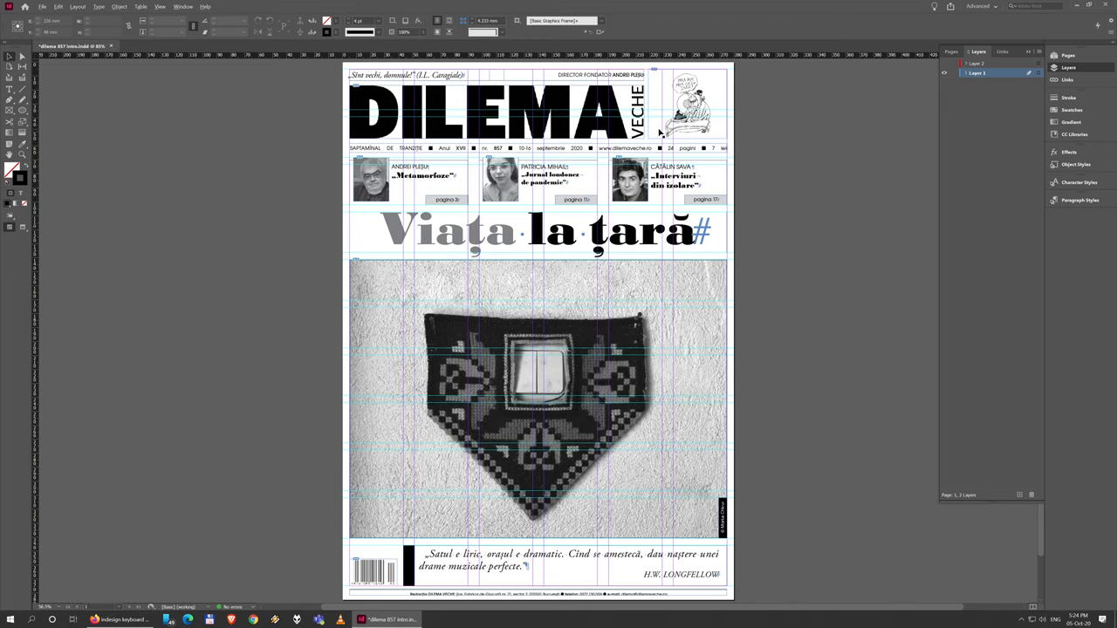
mouse_move(508, 166)
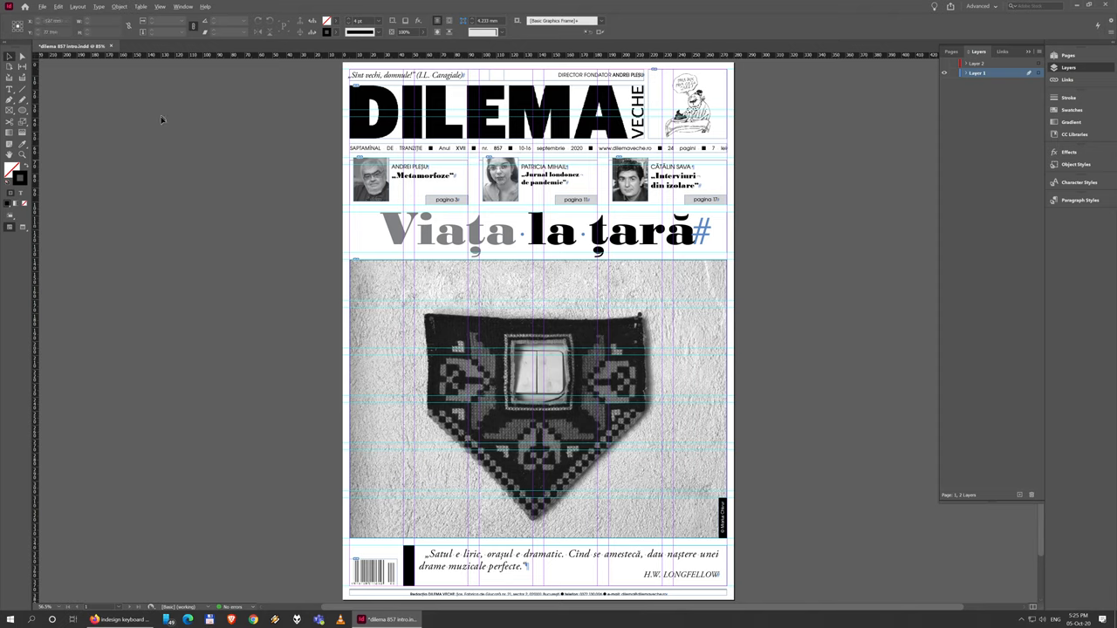
mouse_move(150, 142)
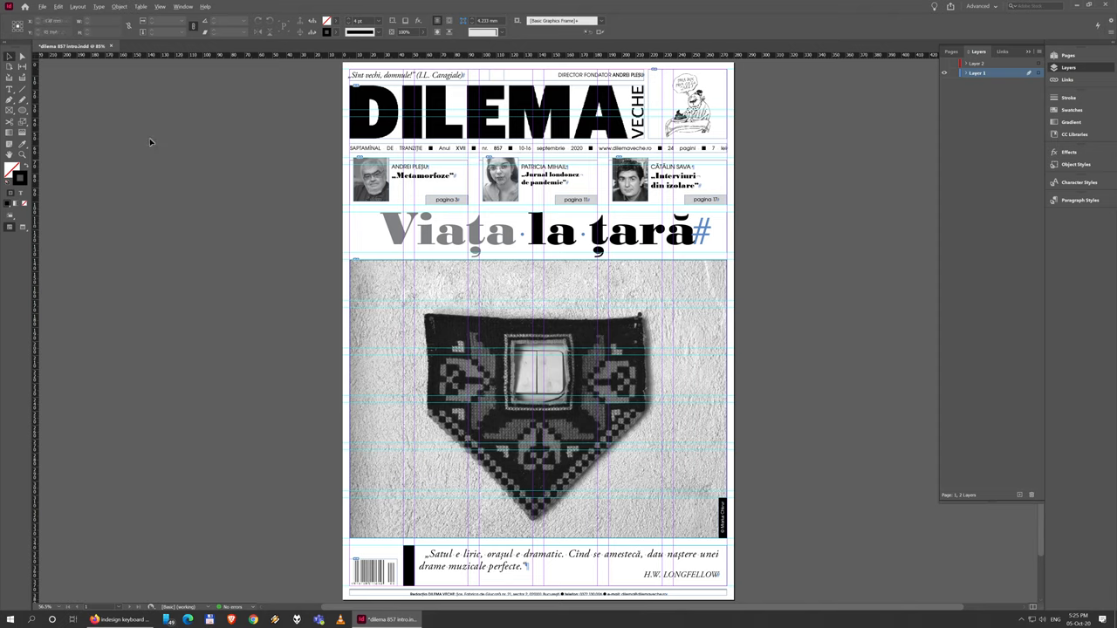
mouse_move(90, 321)
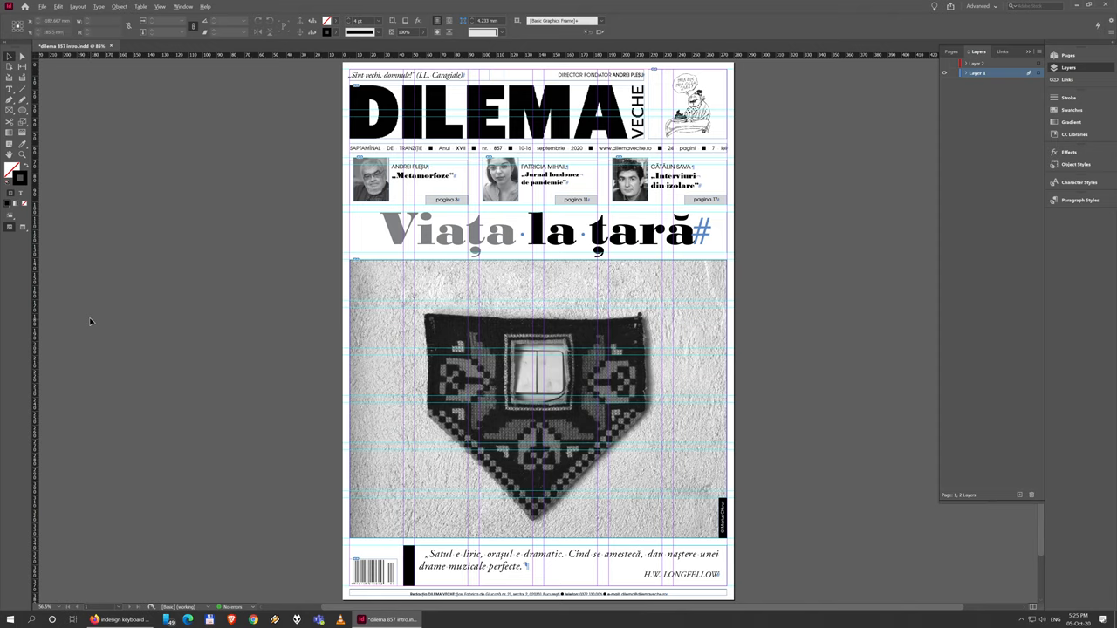
mouse_move(209, 266)
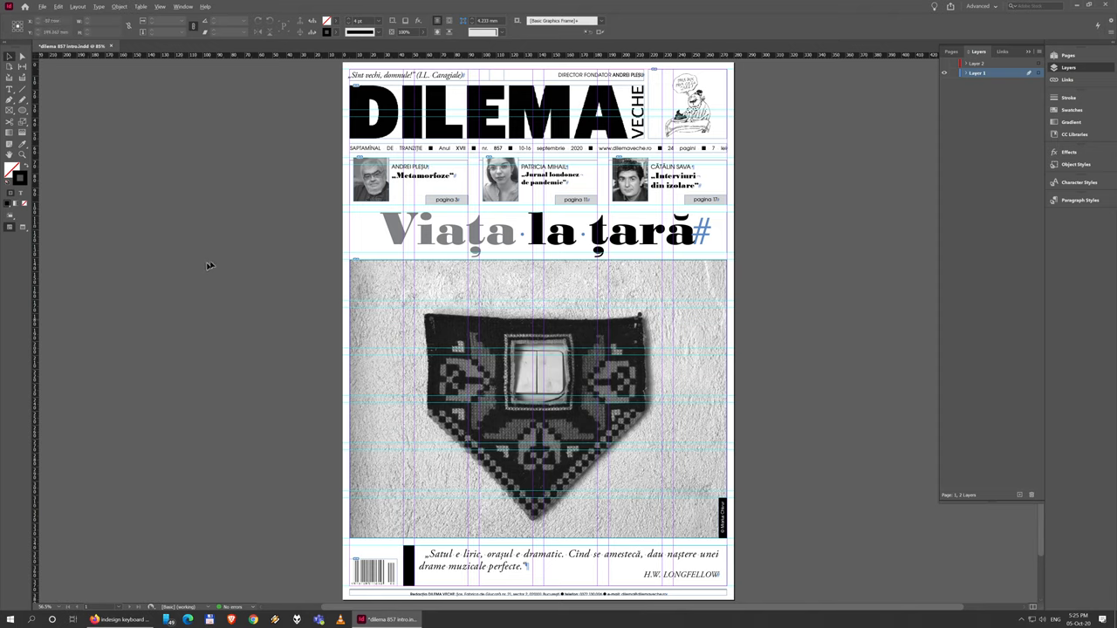